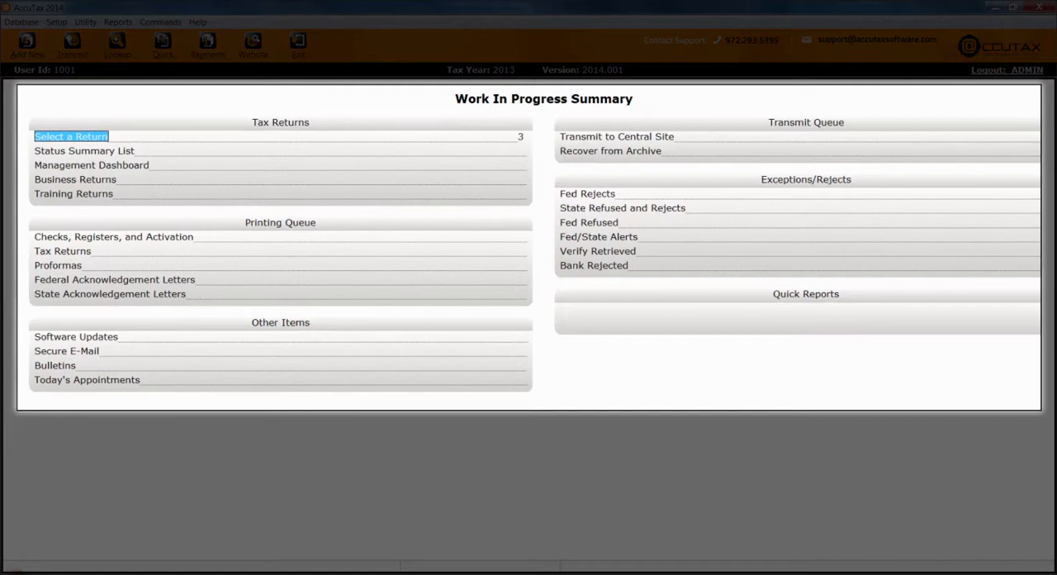
Browse the menu bar headings in turn, ending with the Utility menu's command list
left_click(1012, 9)
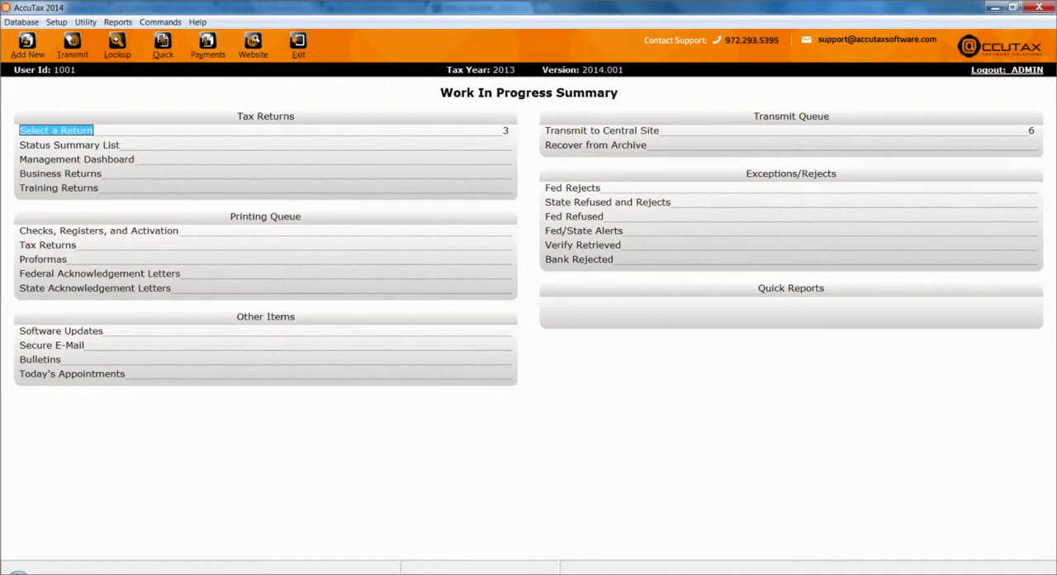
left_click(21, 23)
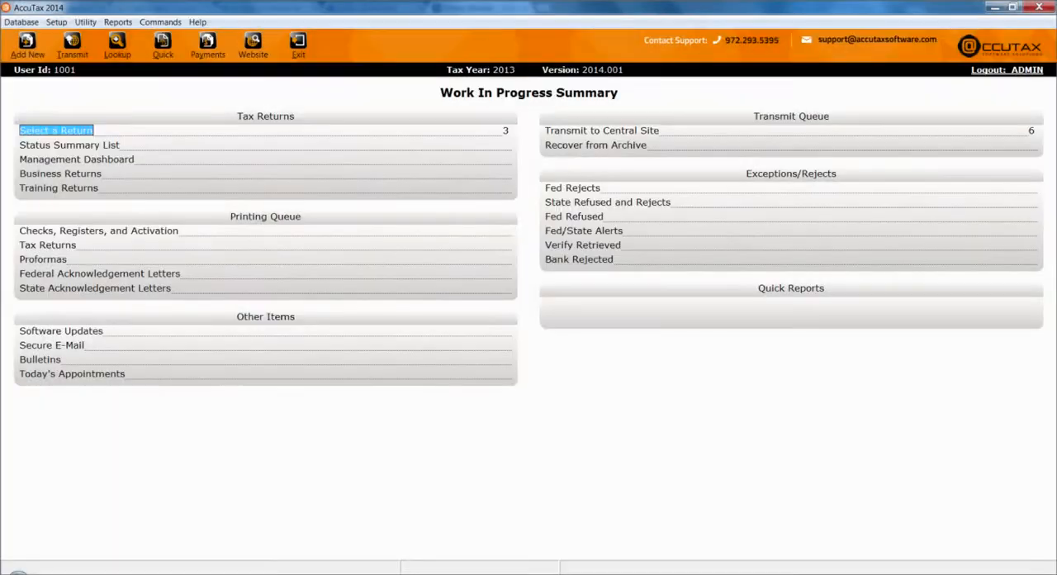
left_click(22, 23)
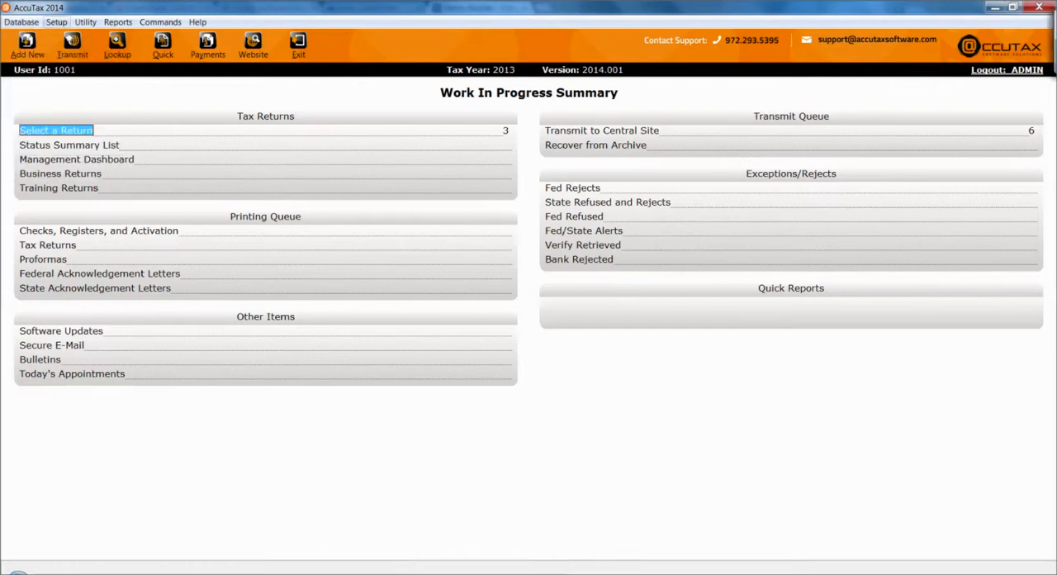
left_click(56, 21)
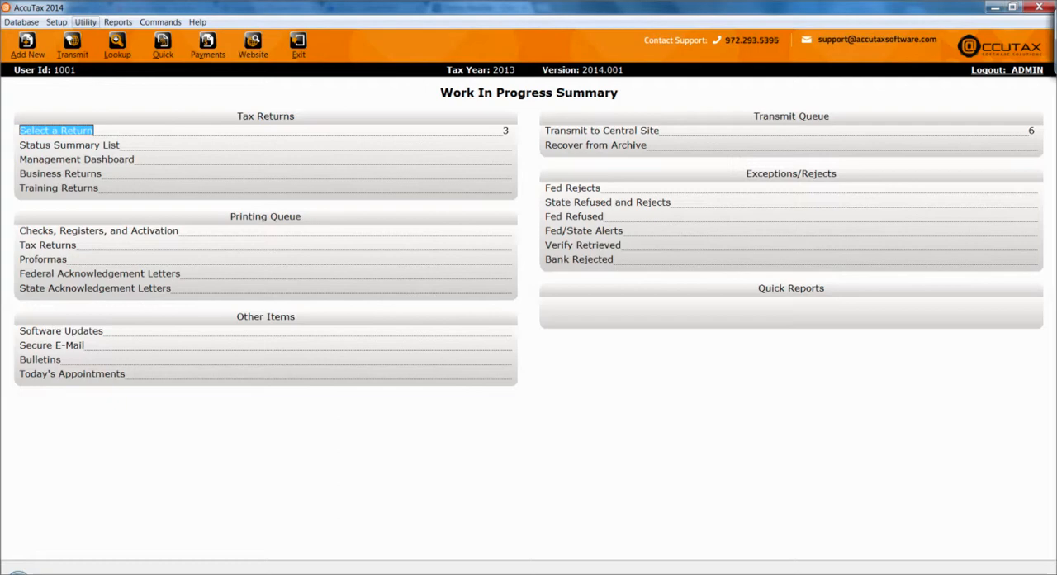
left_click(86, 21)
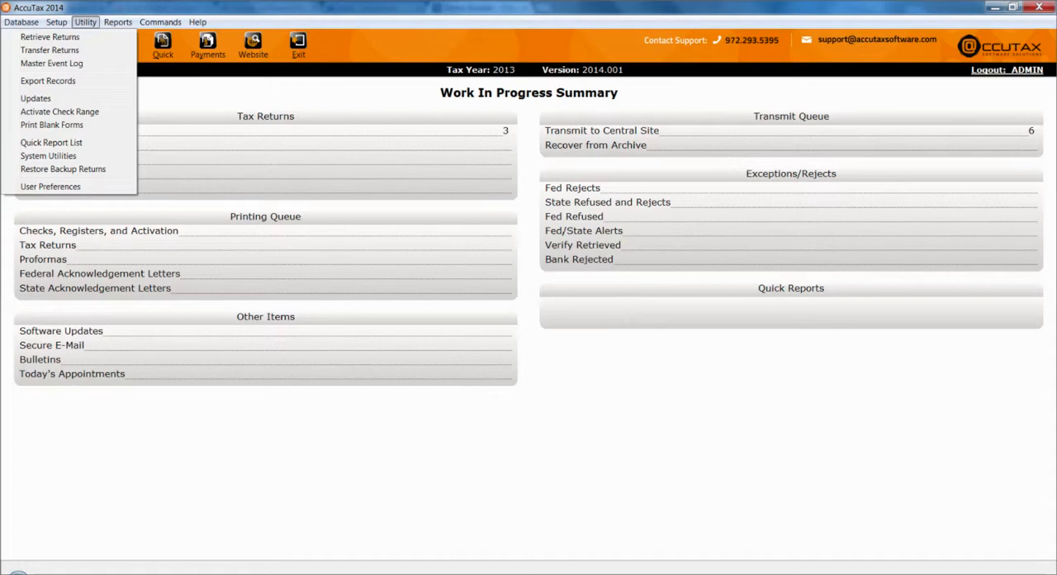
Show the Commands menu with status, help, print, lookup and exit items, then dismiss it
left_click(117, 21)
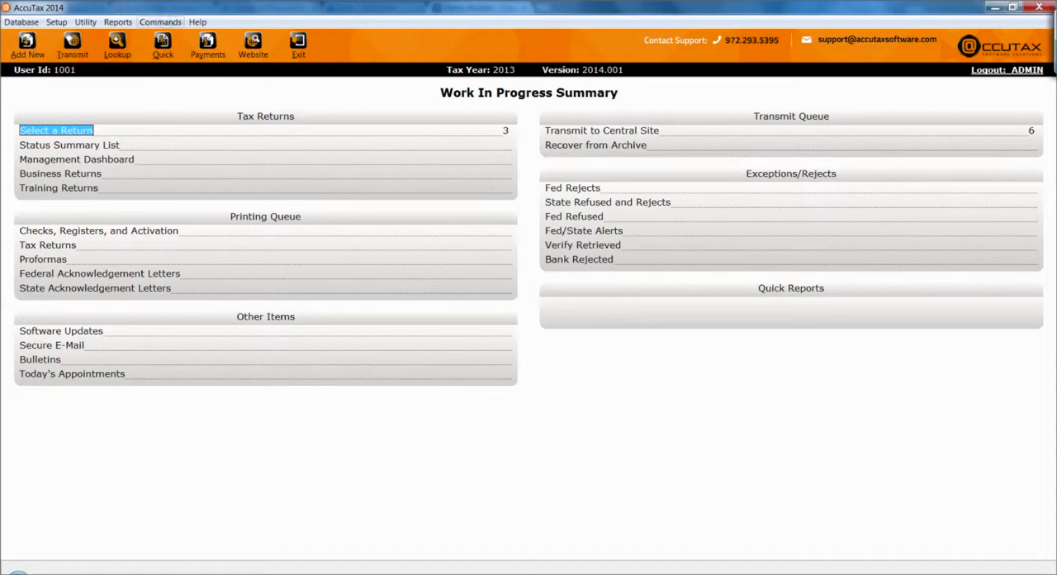
left_click(158, 23)
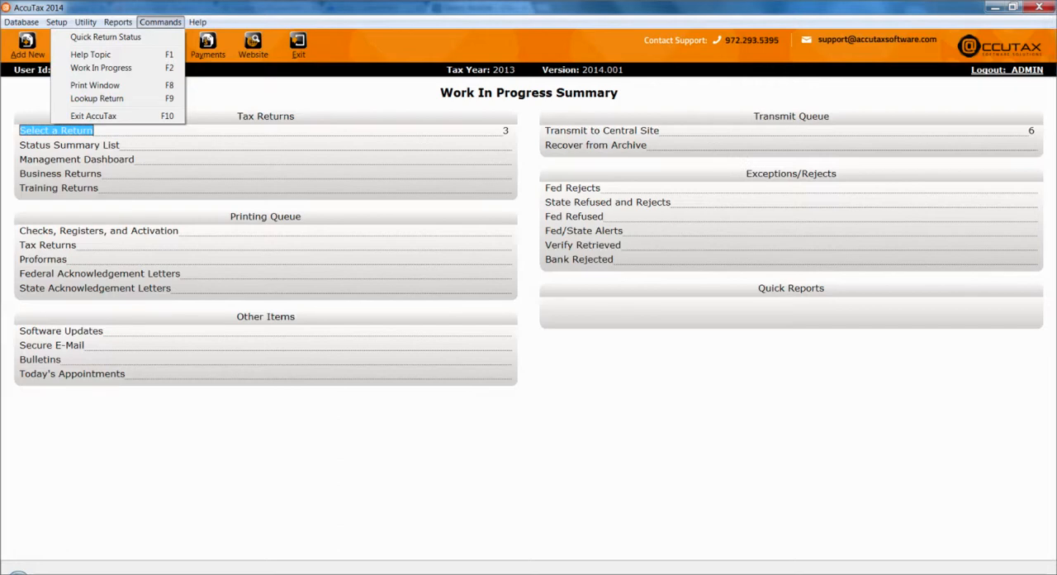
left_click(197, 21)
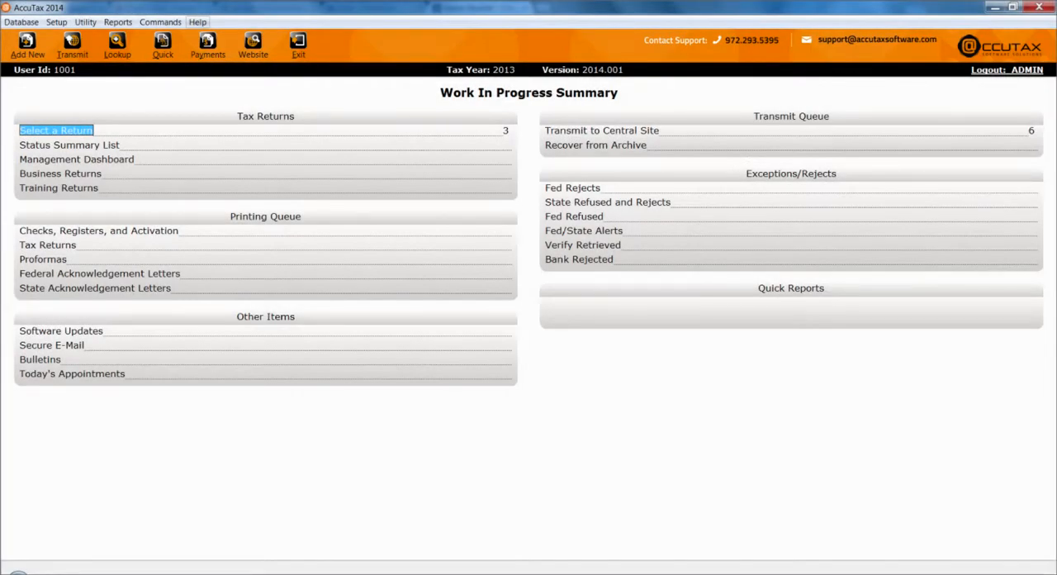
Peek at the Lookup returns list, then bring up Transmit to Central Site from the toolbar
left_click(73, 45)
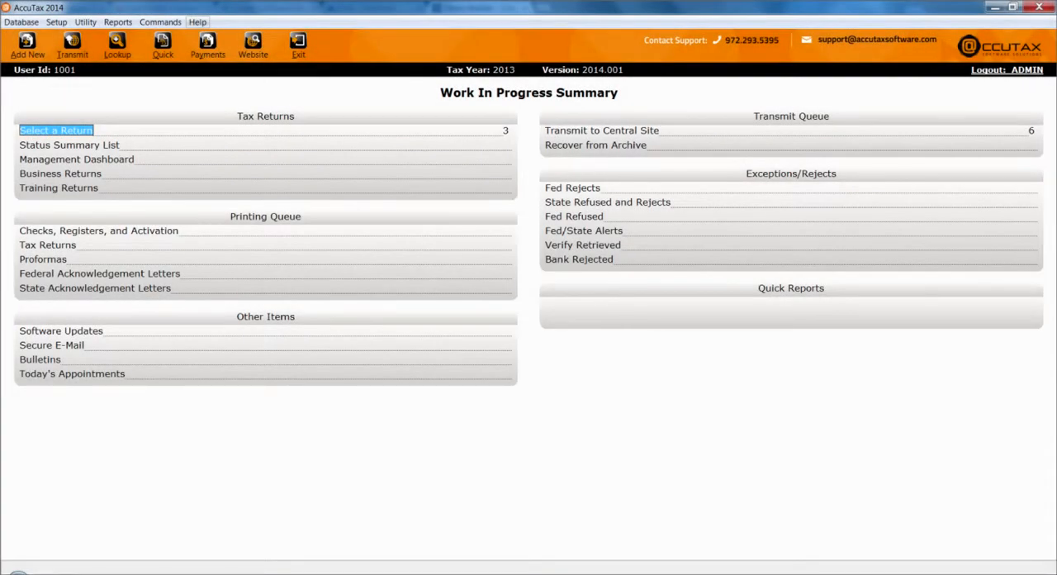
left_click(56, 129)
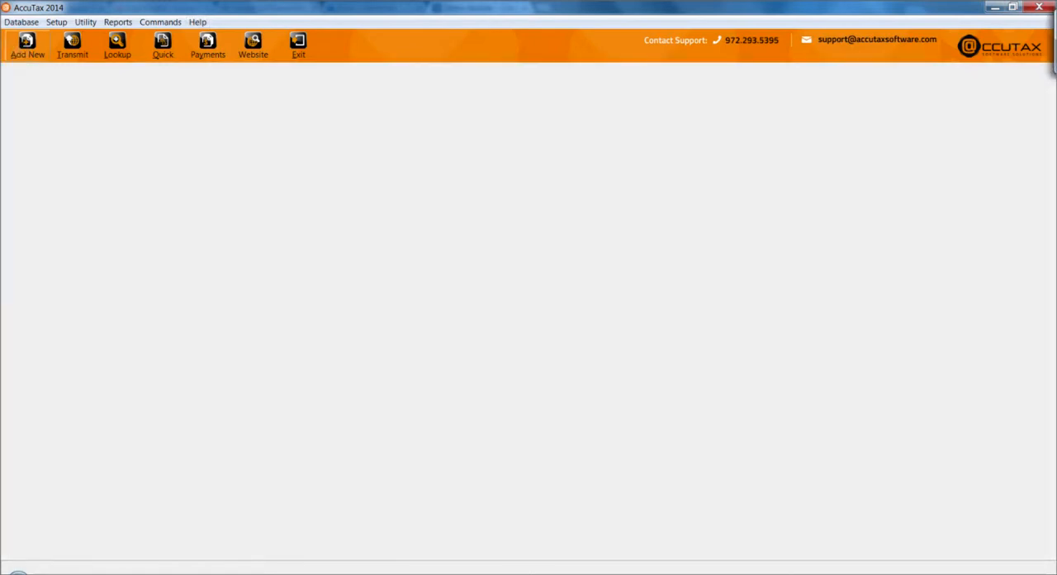
left_click(117, 46)
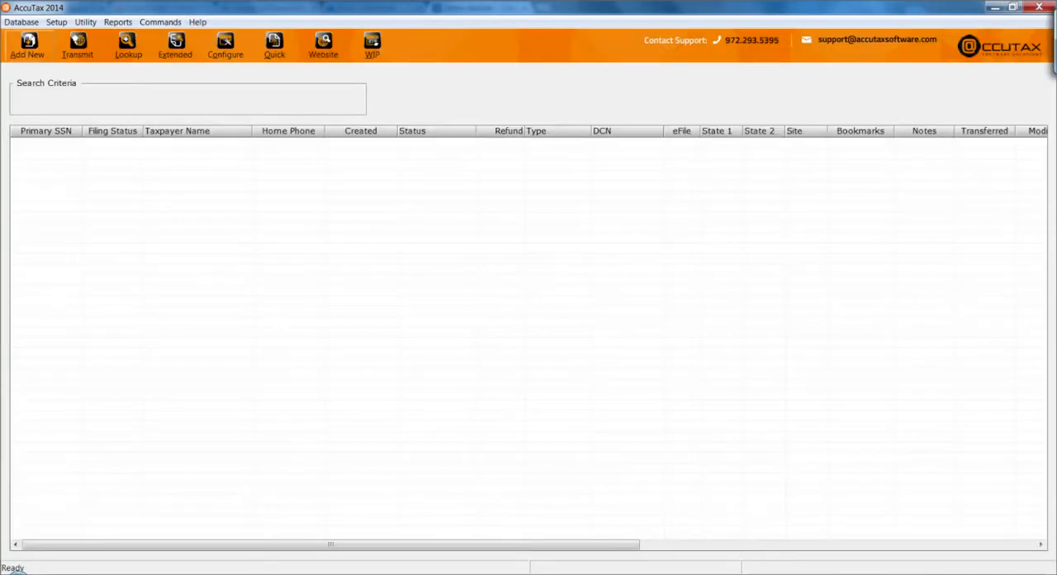
left_click(26, 46)
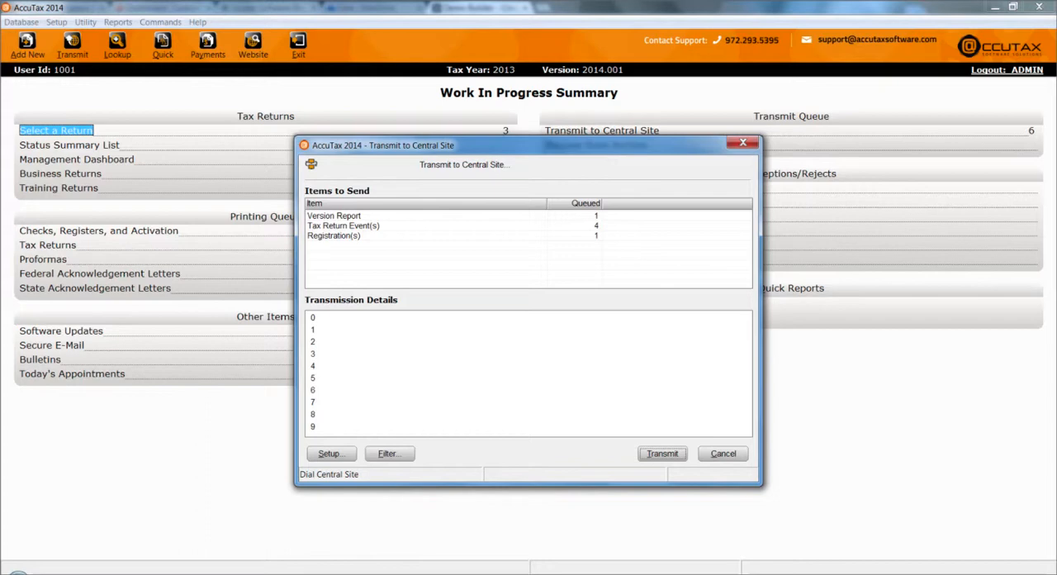
Cancel the transmit window, revisit Lookup, then start the Tax Return Payment Search by name or SSN
left_click(722, 453)
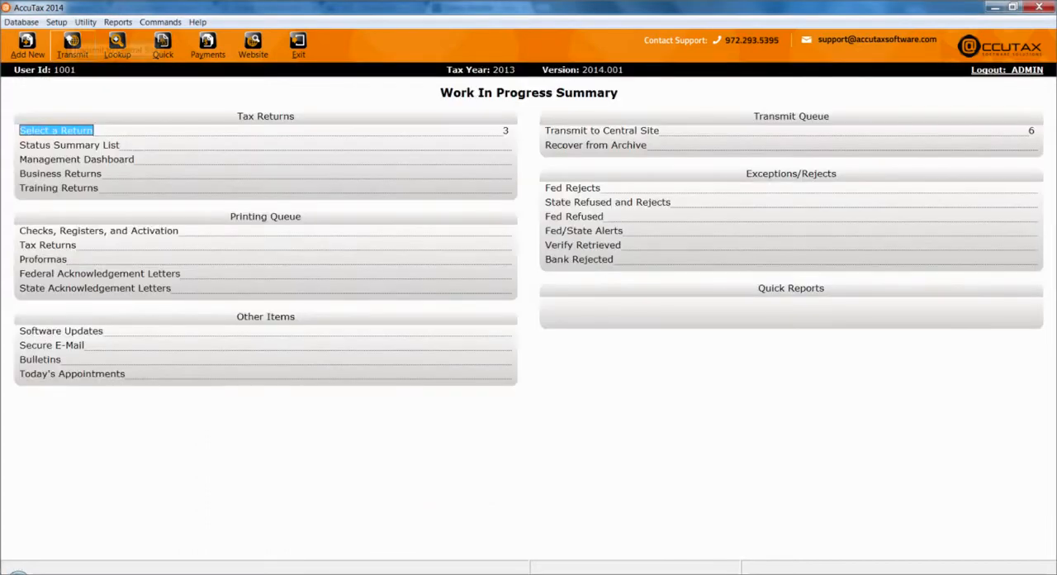
left_click(56, 129)
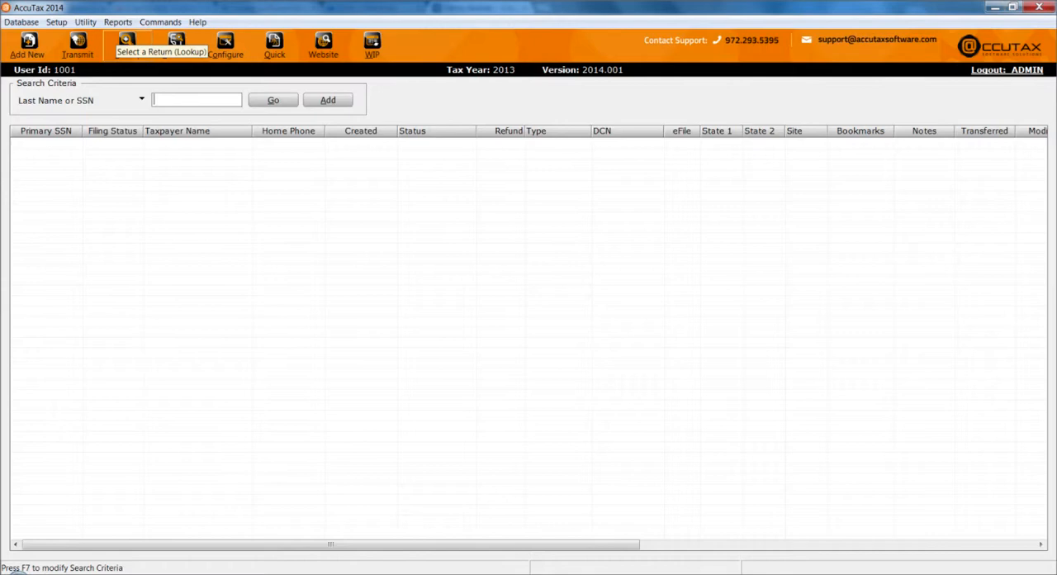
left_click(371, 46)
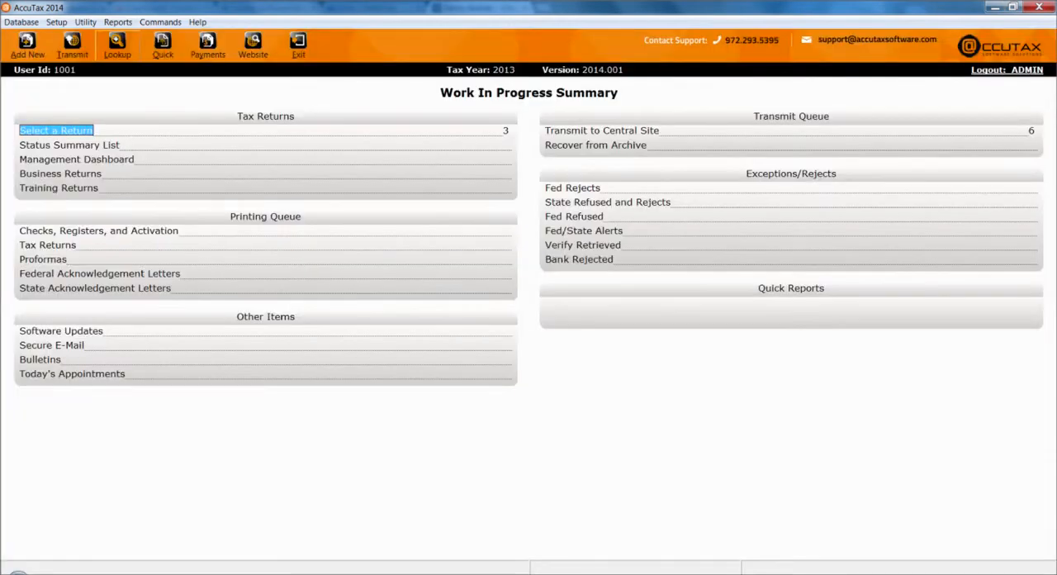
left_click(56, 129)
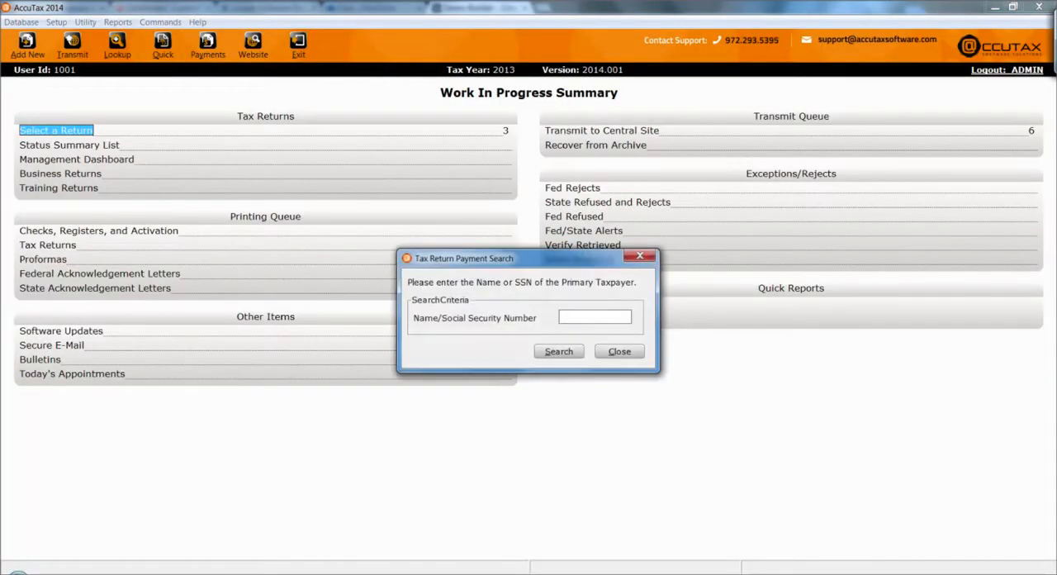
Close the Tax Return Payment Search prompt to return to the Work In Progress Summary
left_click(594, 317)
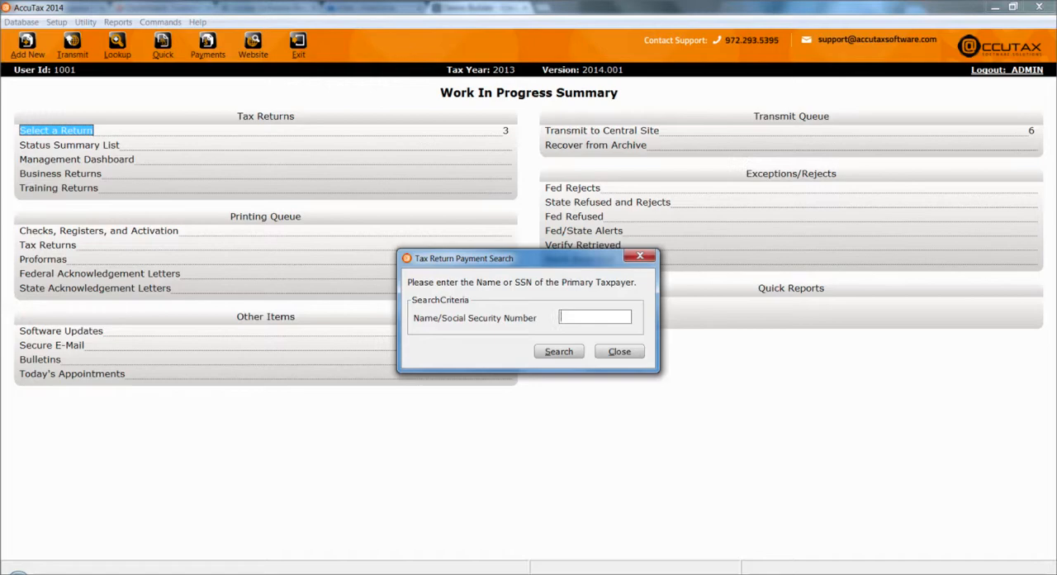
left_click(618, 350)
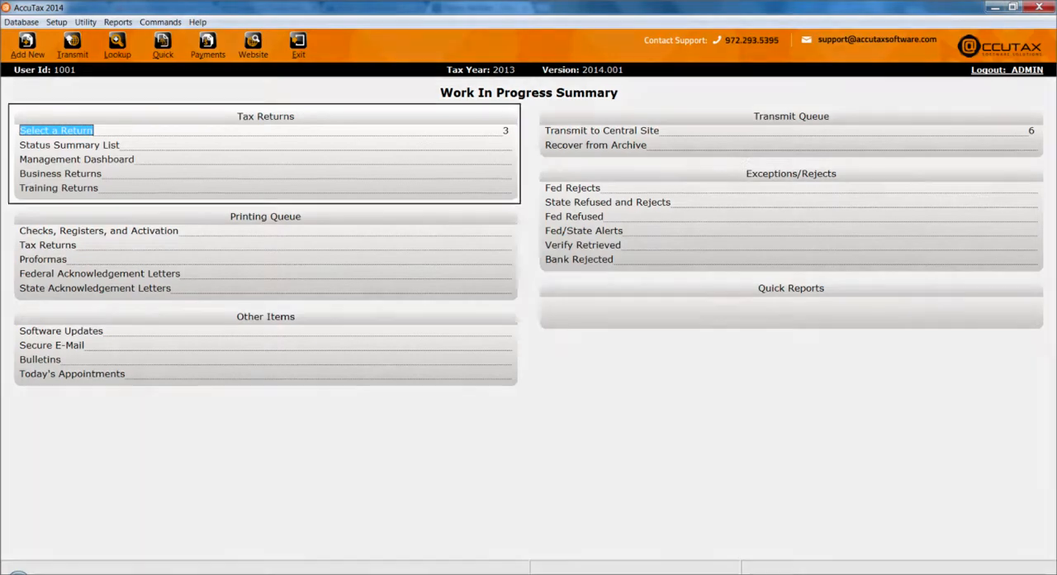
left_click(56, 129)
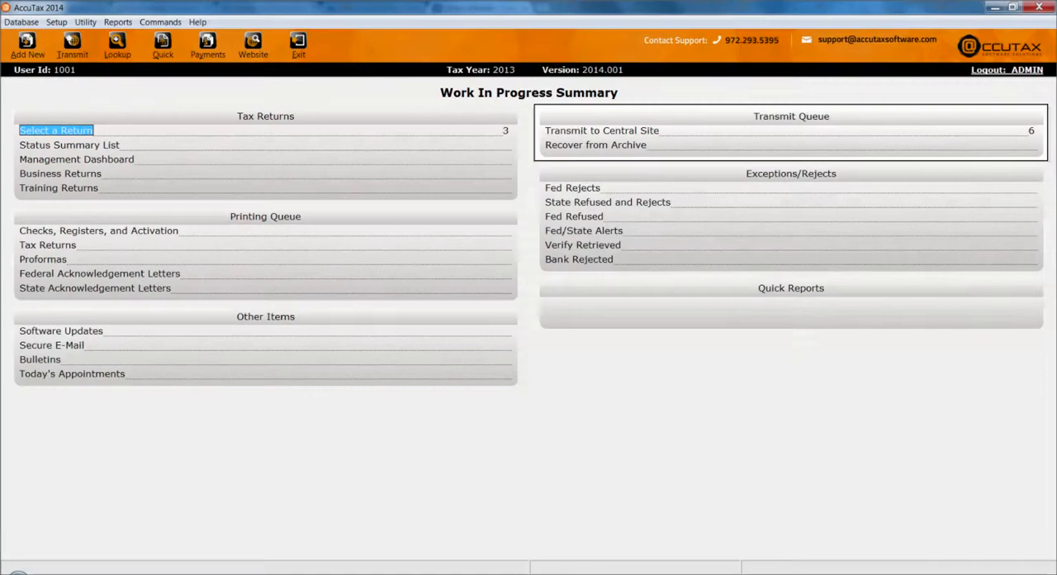
left_click(789, 116)
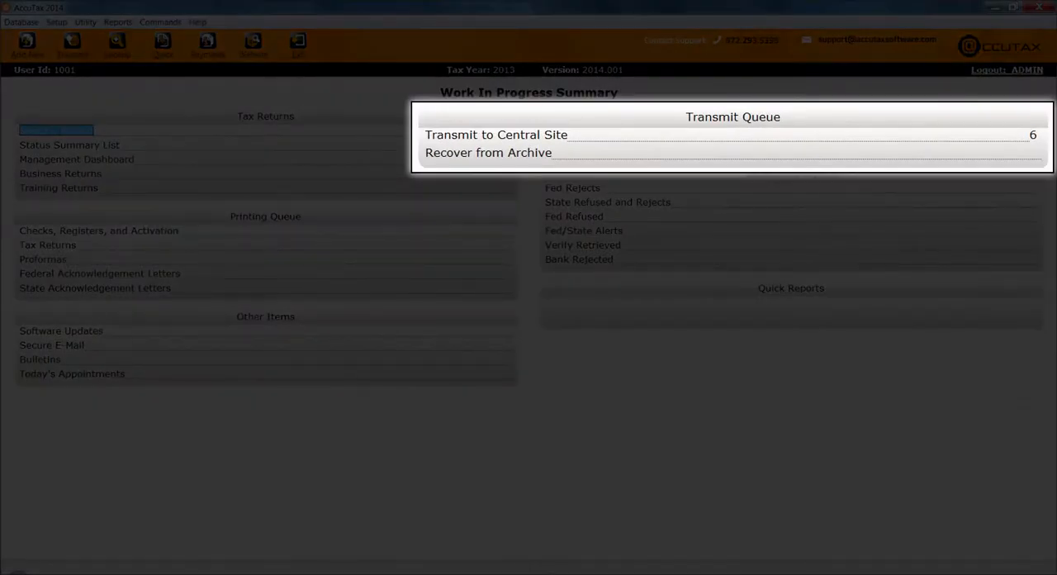